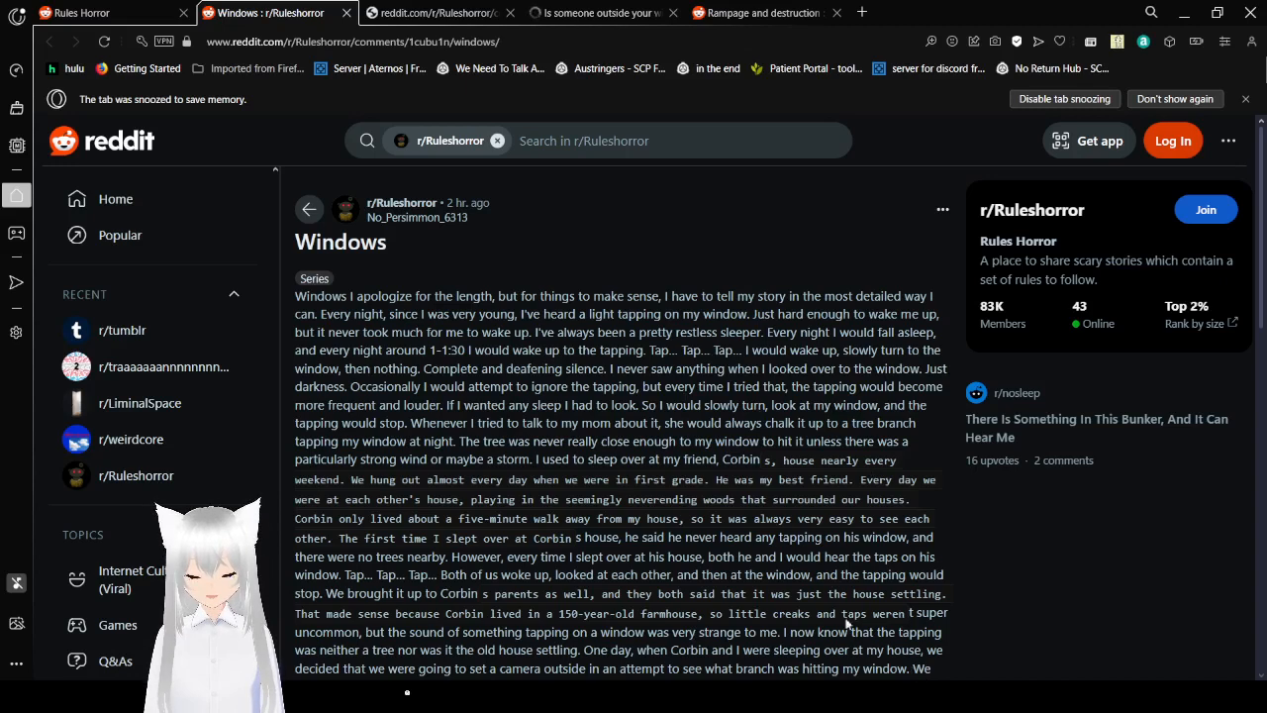
mouse_move(853, 264)
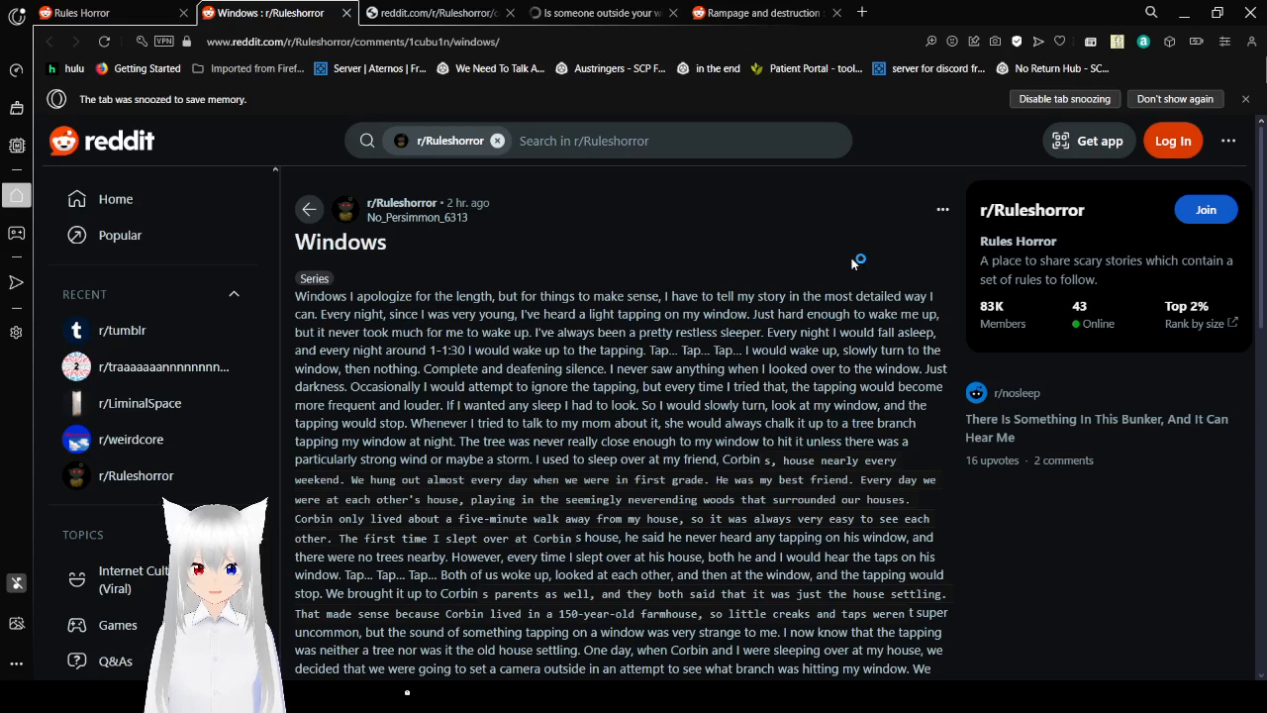
mouse_move(853, 264)
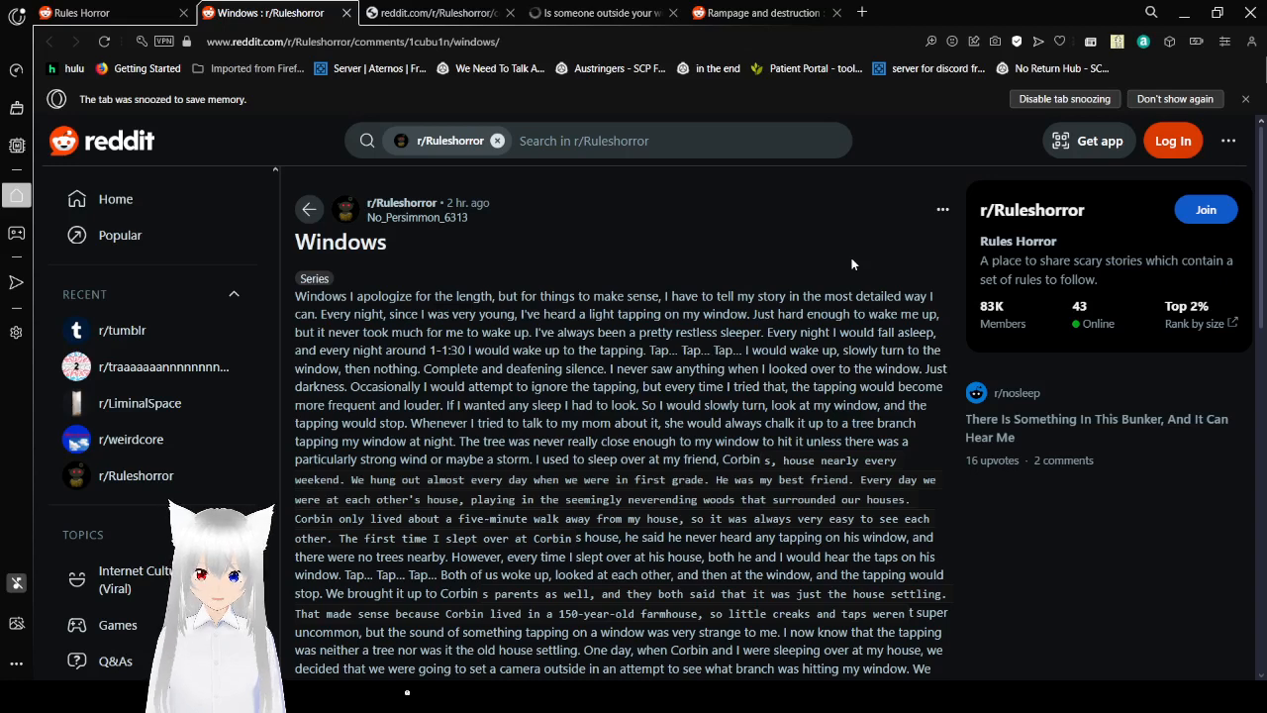
scroll("down", 3)
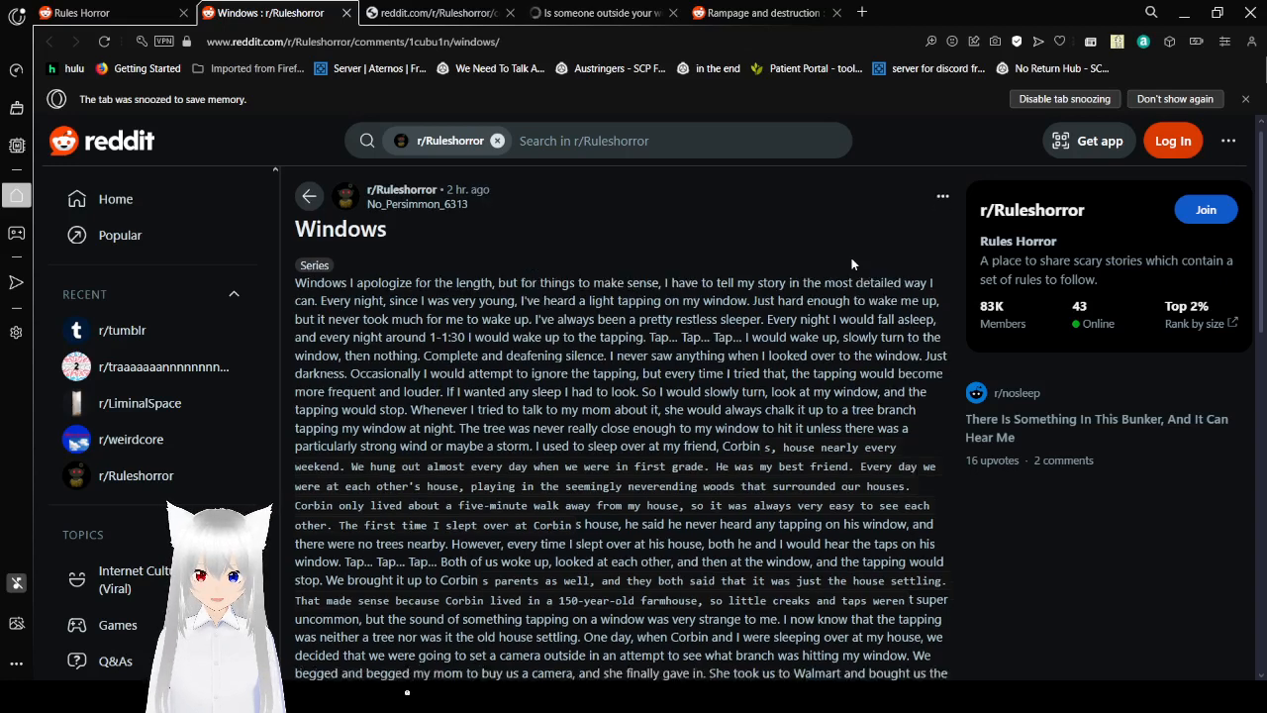
scroll("down", 3)
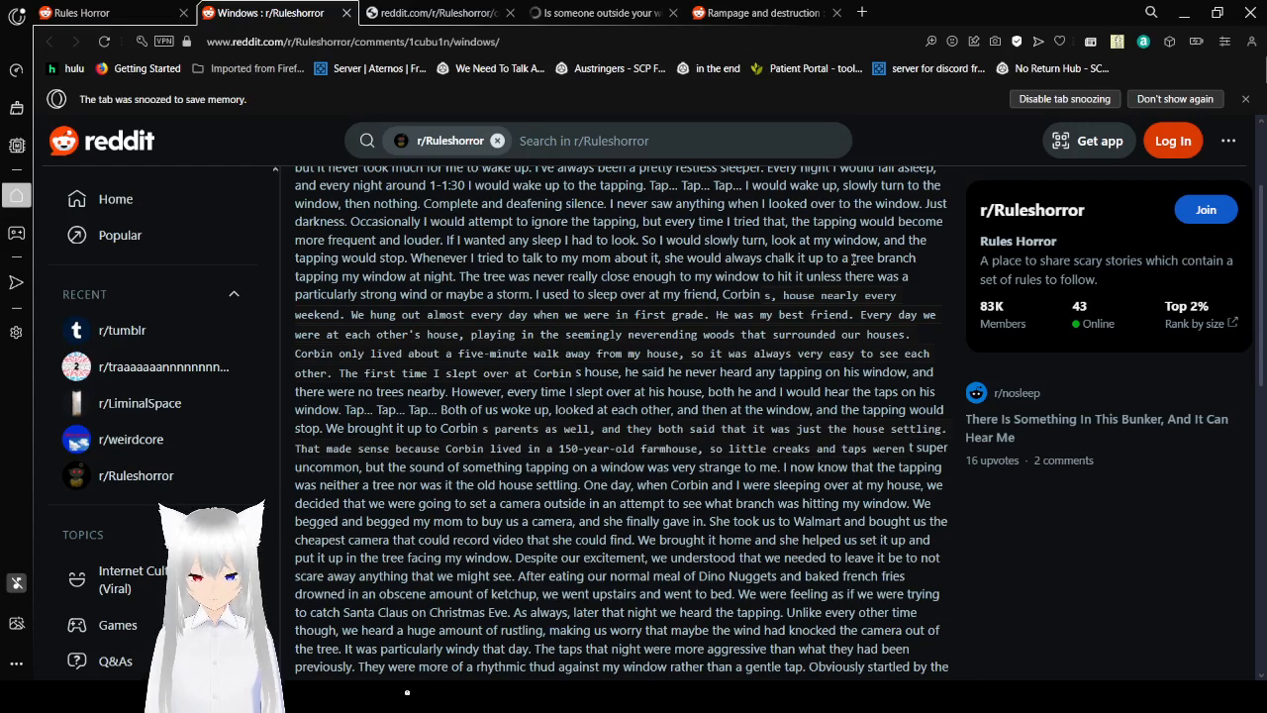
scroll("down", 3)
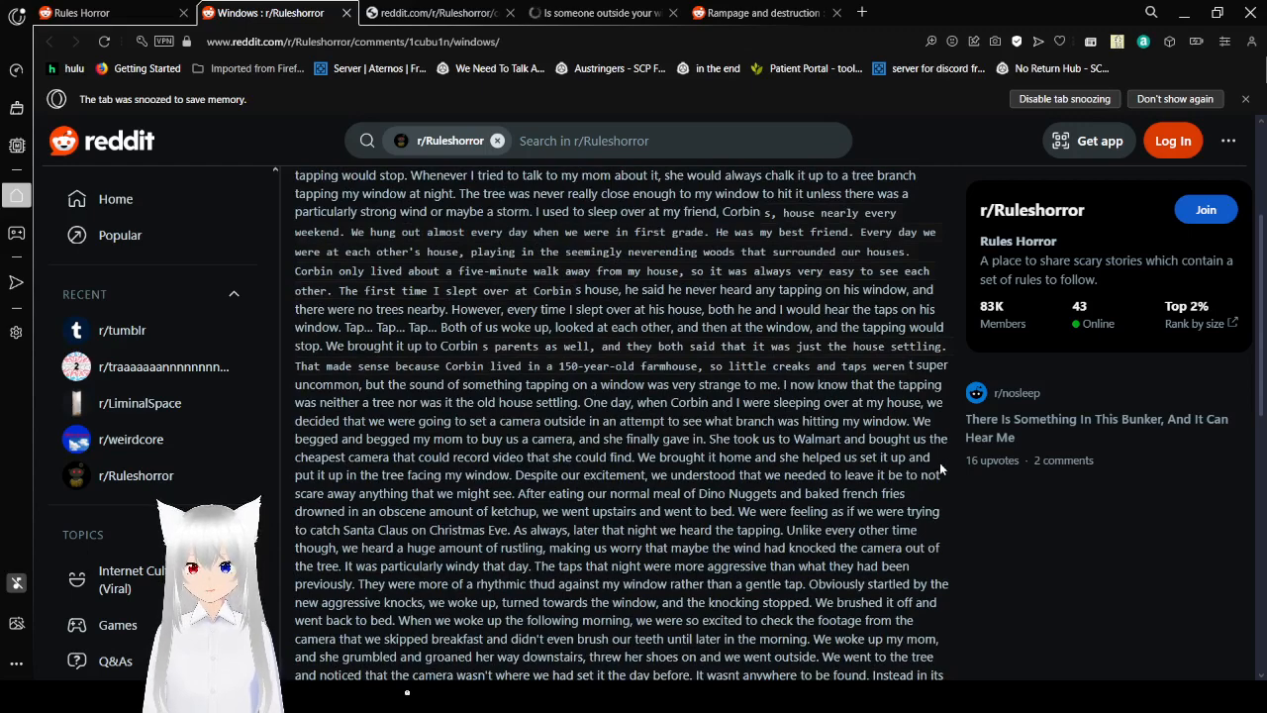
scroll("down", 3)
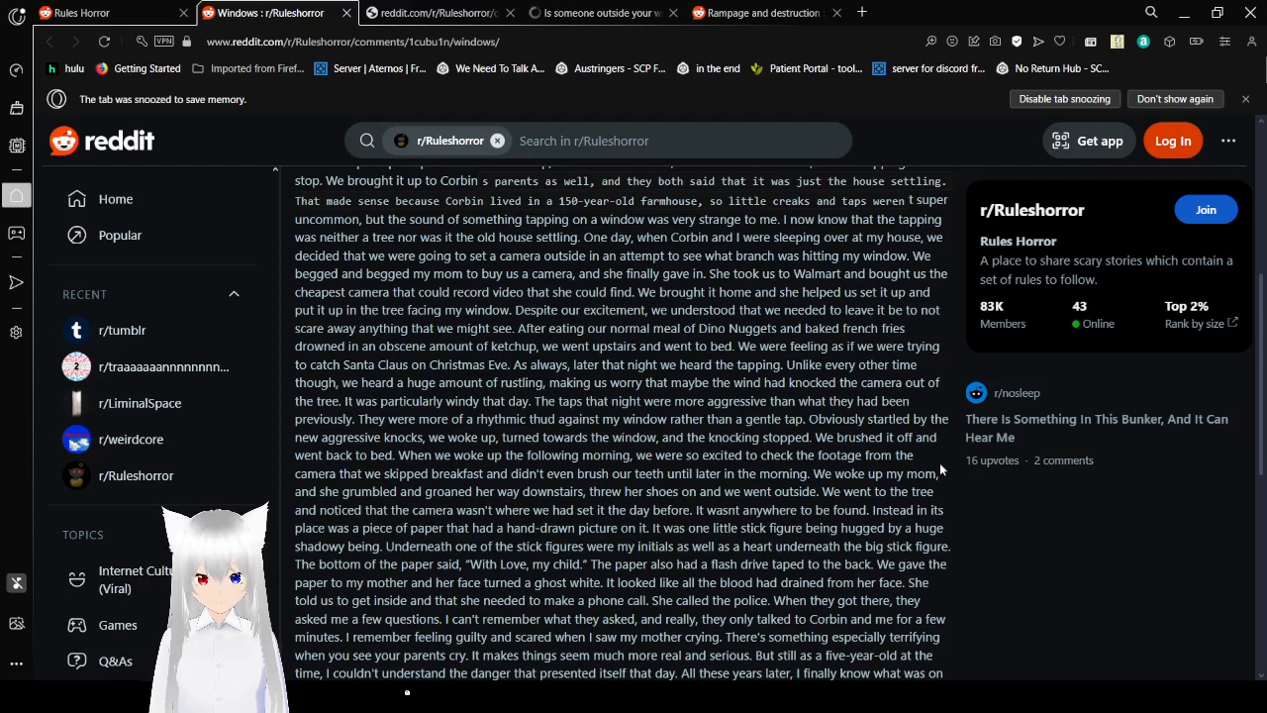
scroll("down", 3)
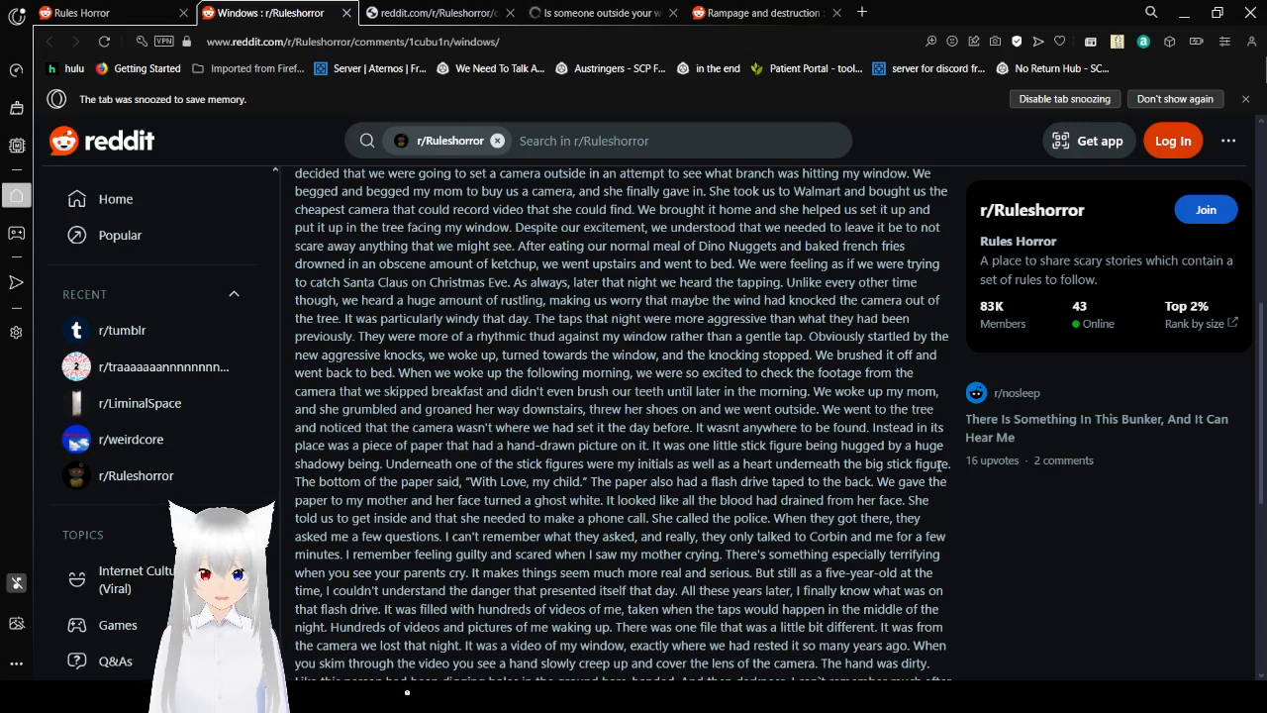
scroll("down", 3)
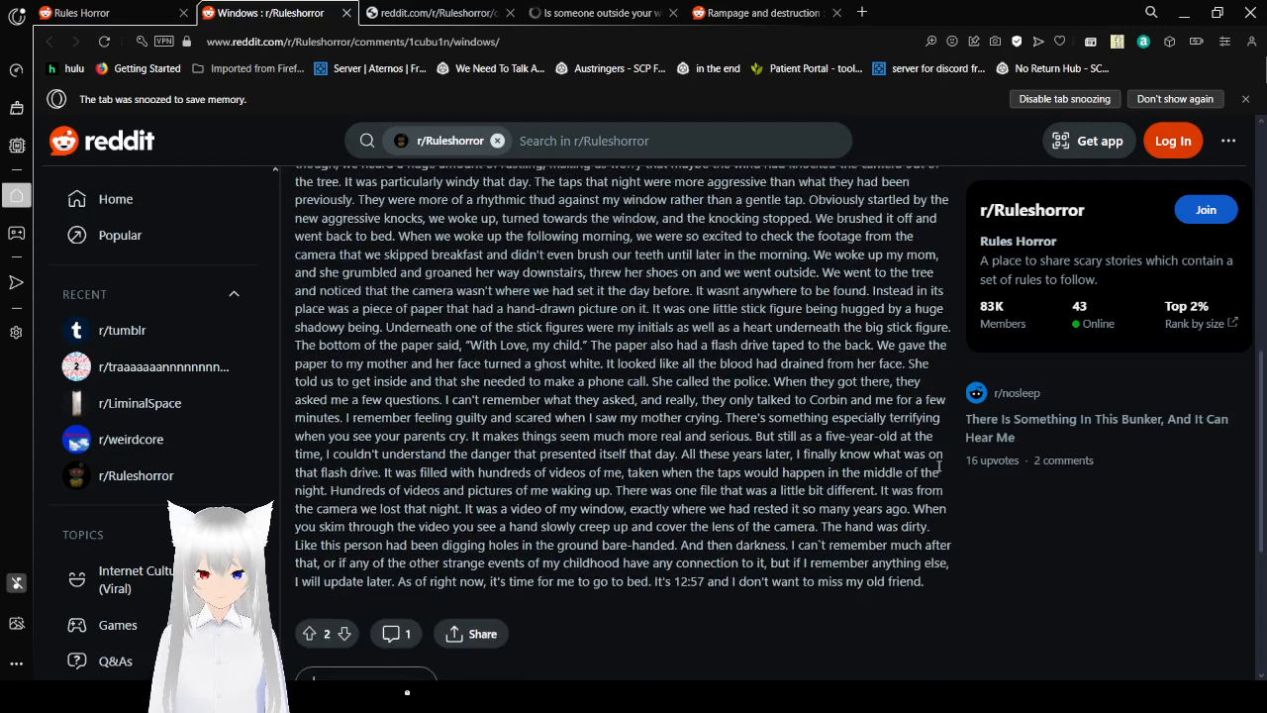
scroll("down", 3)
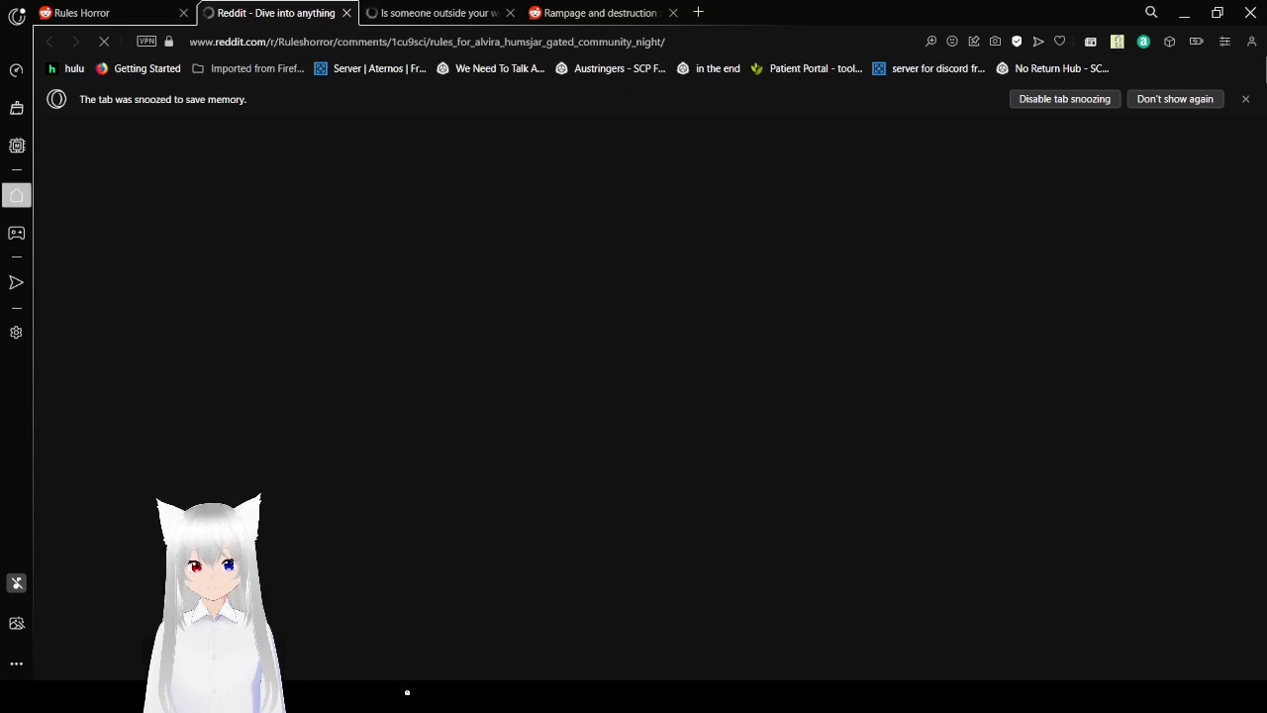
mouse_move(906, 629)
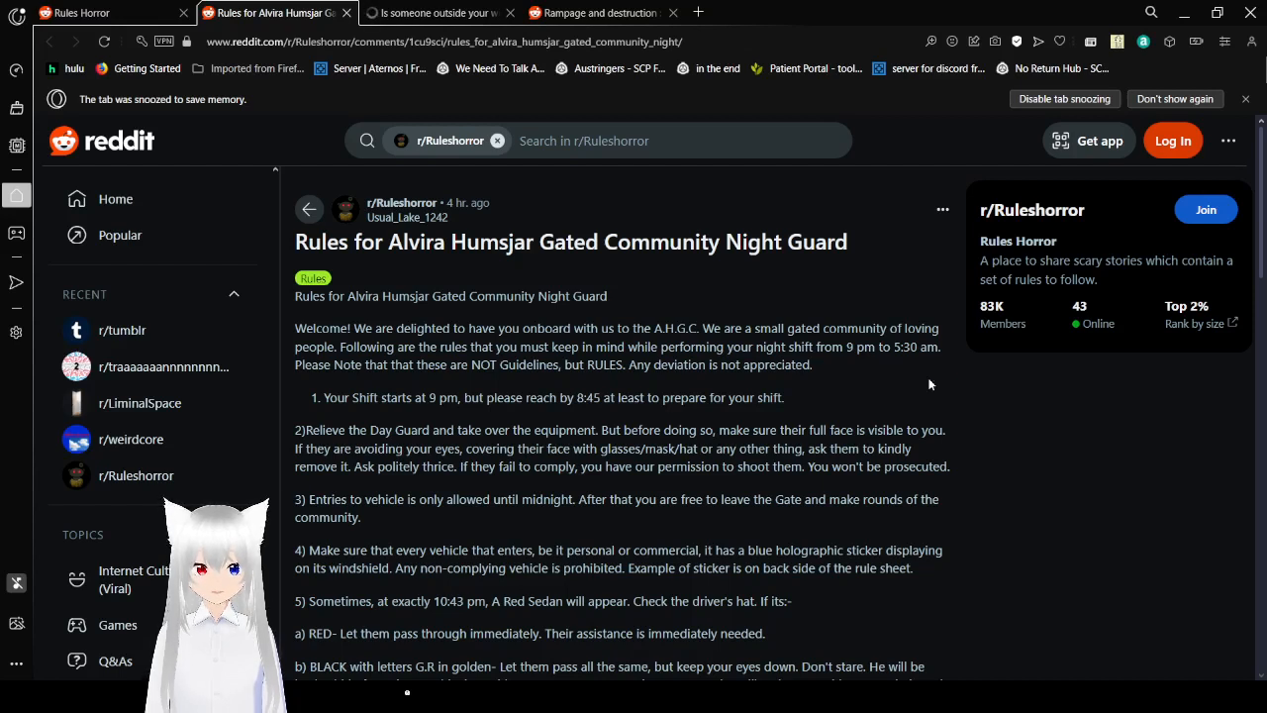
mouse_move(907, 410)
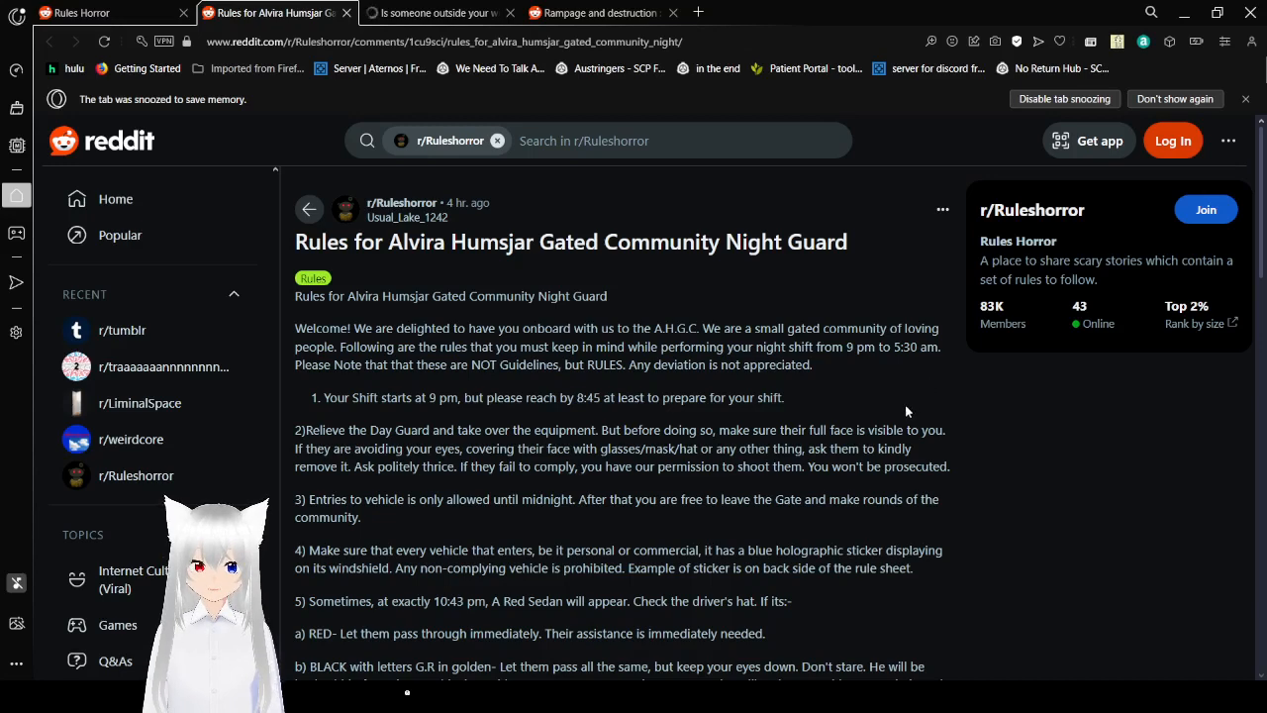
scroll("down", 3)
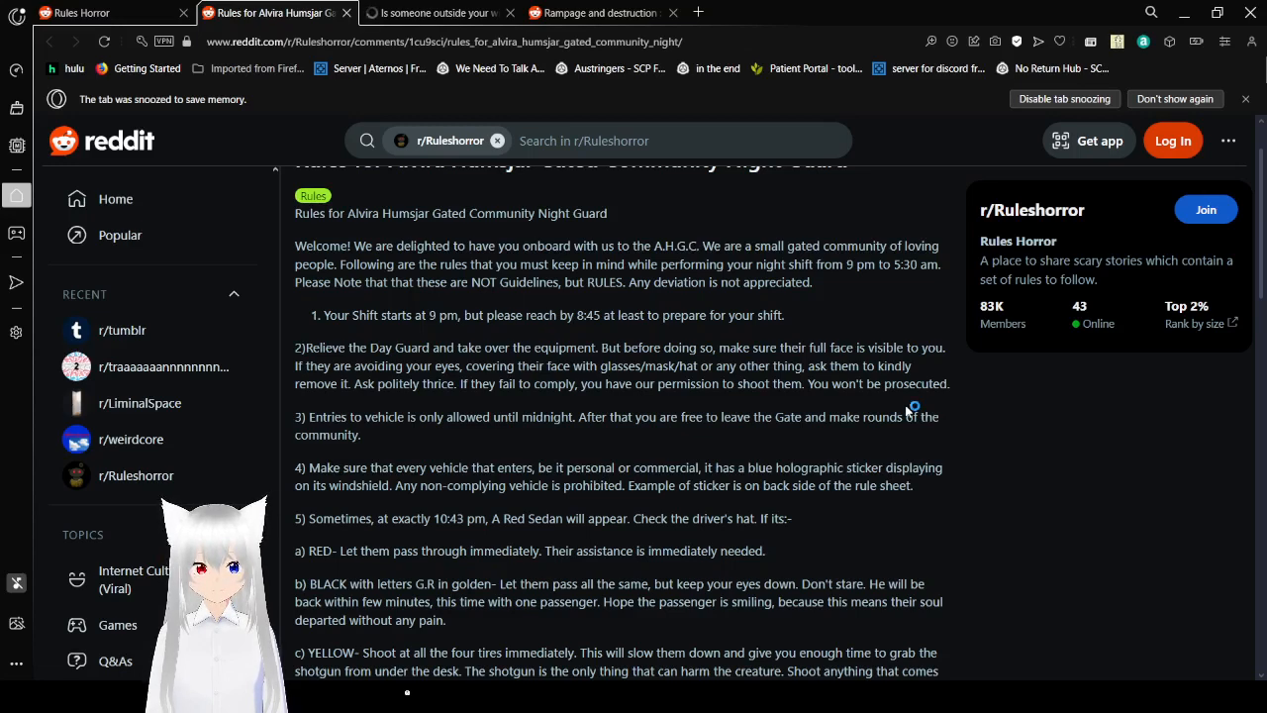
mouse_move(906, 411)
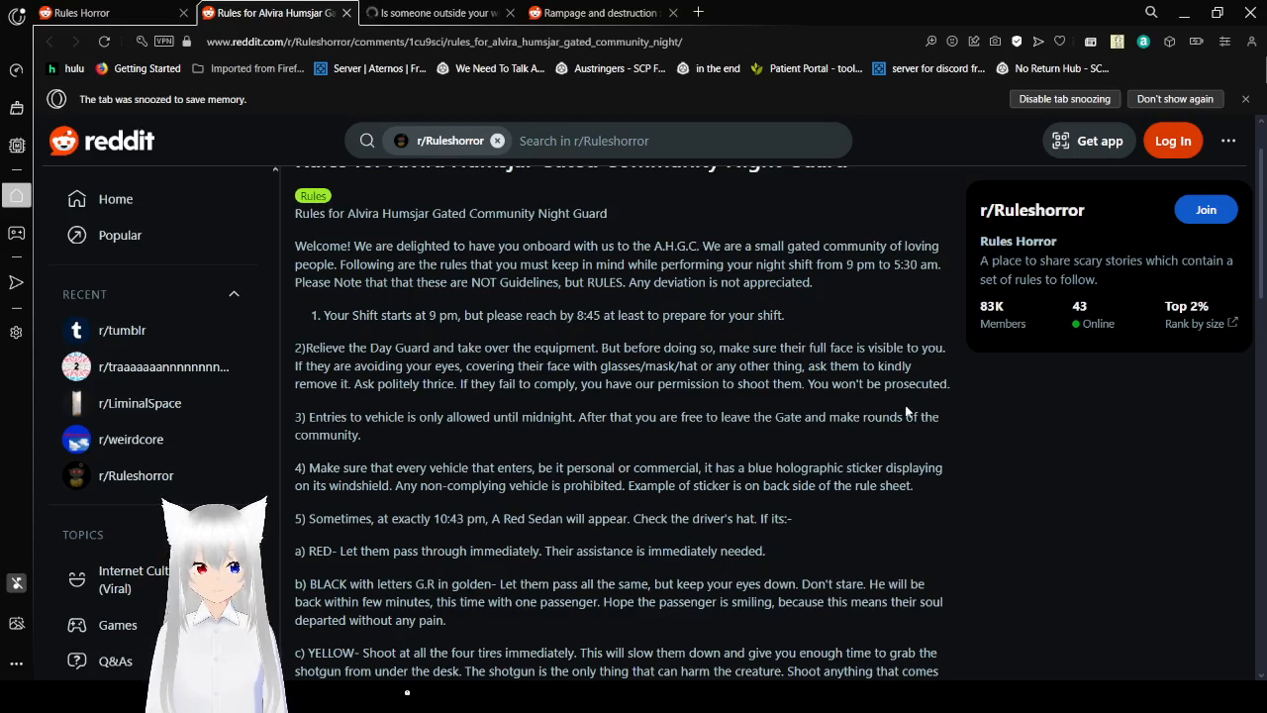
scroll("down", 3)
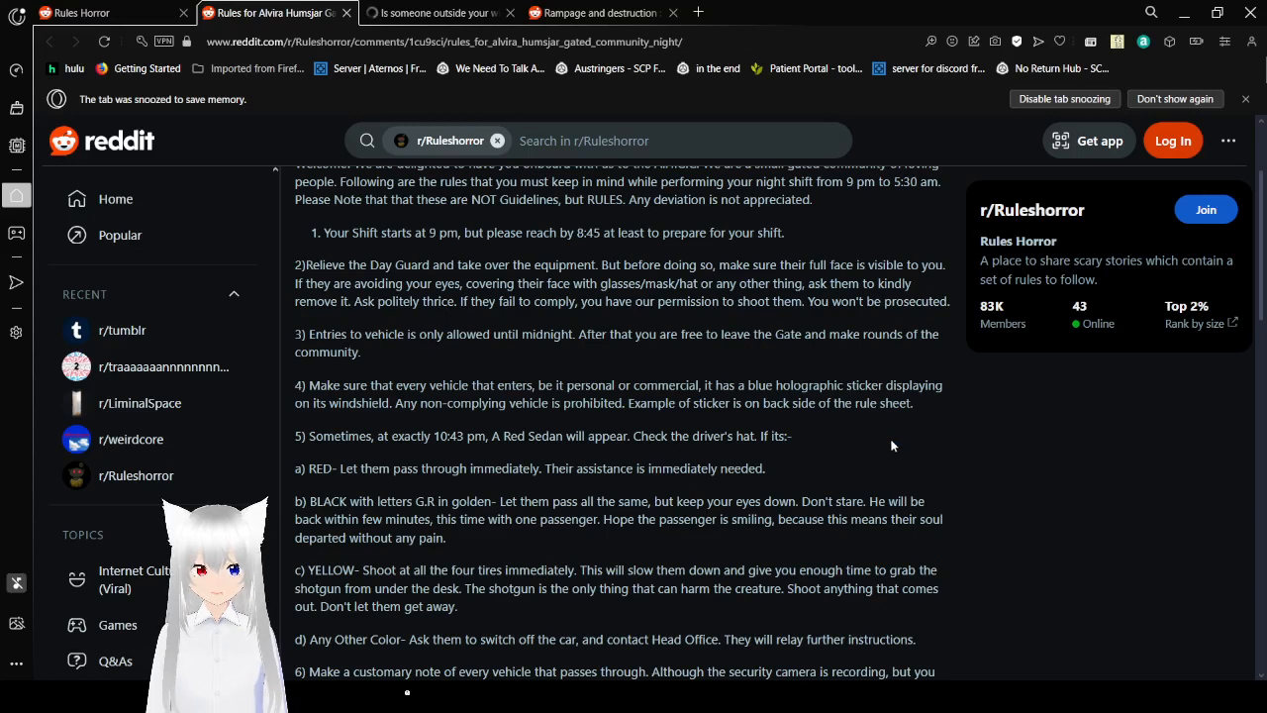
scroll("down", 3)
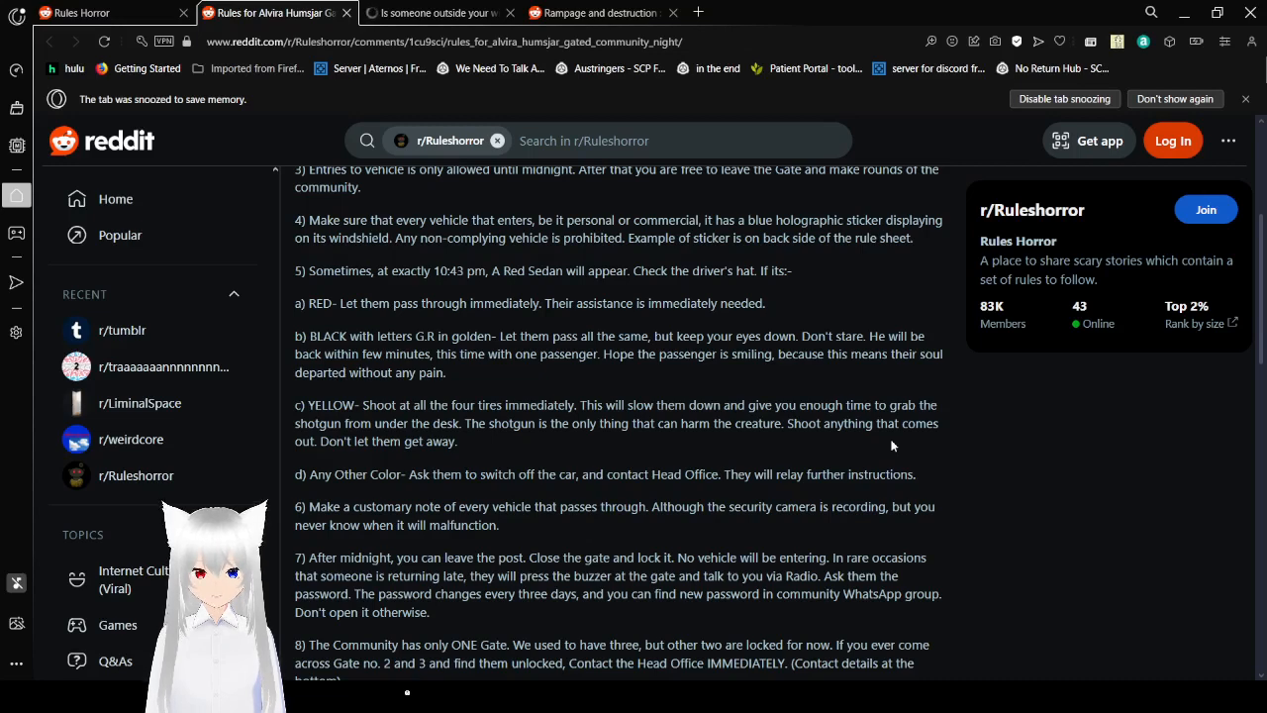
scroll("down", 3)
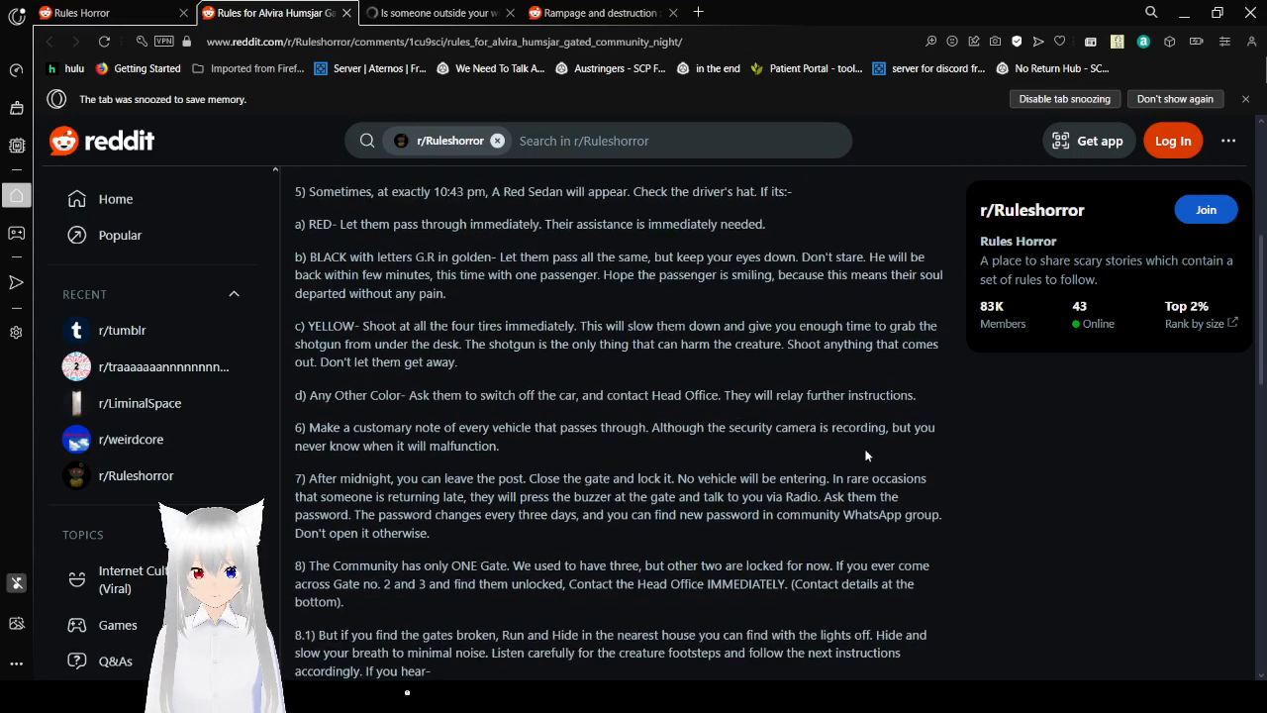
scroll("down", 3)
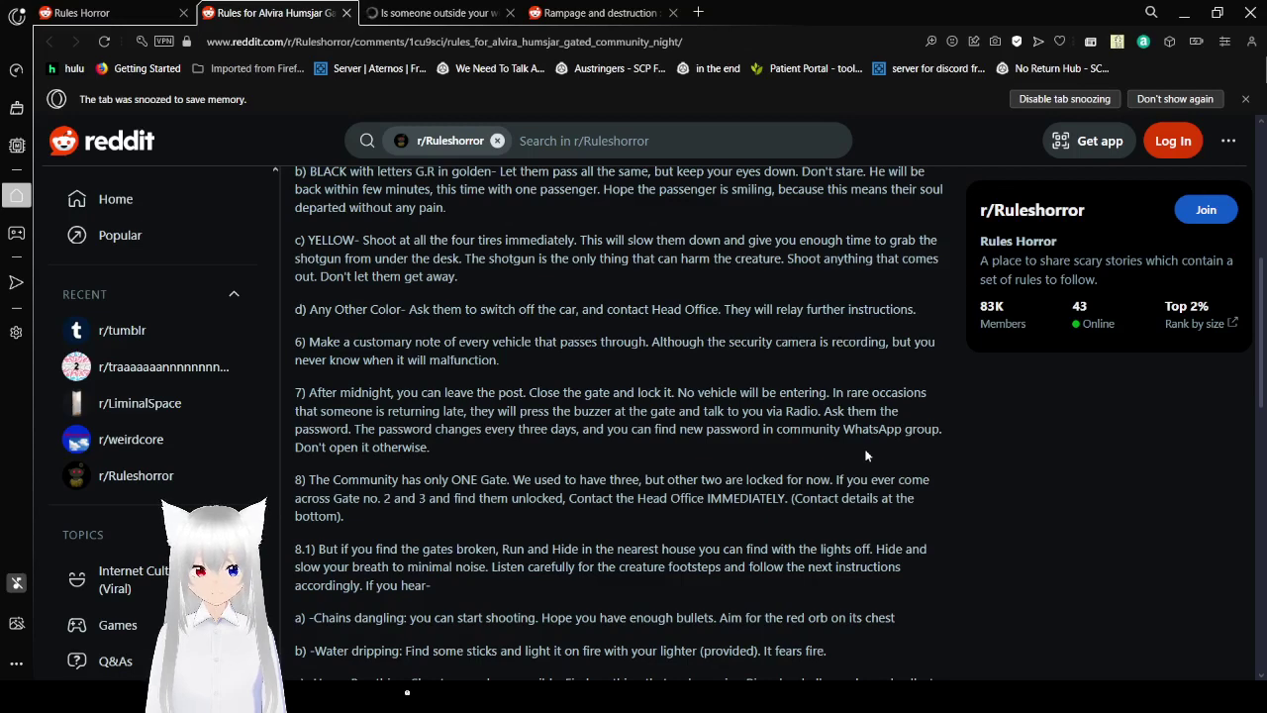
scroll("down", 3)
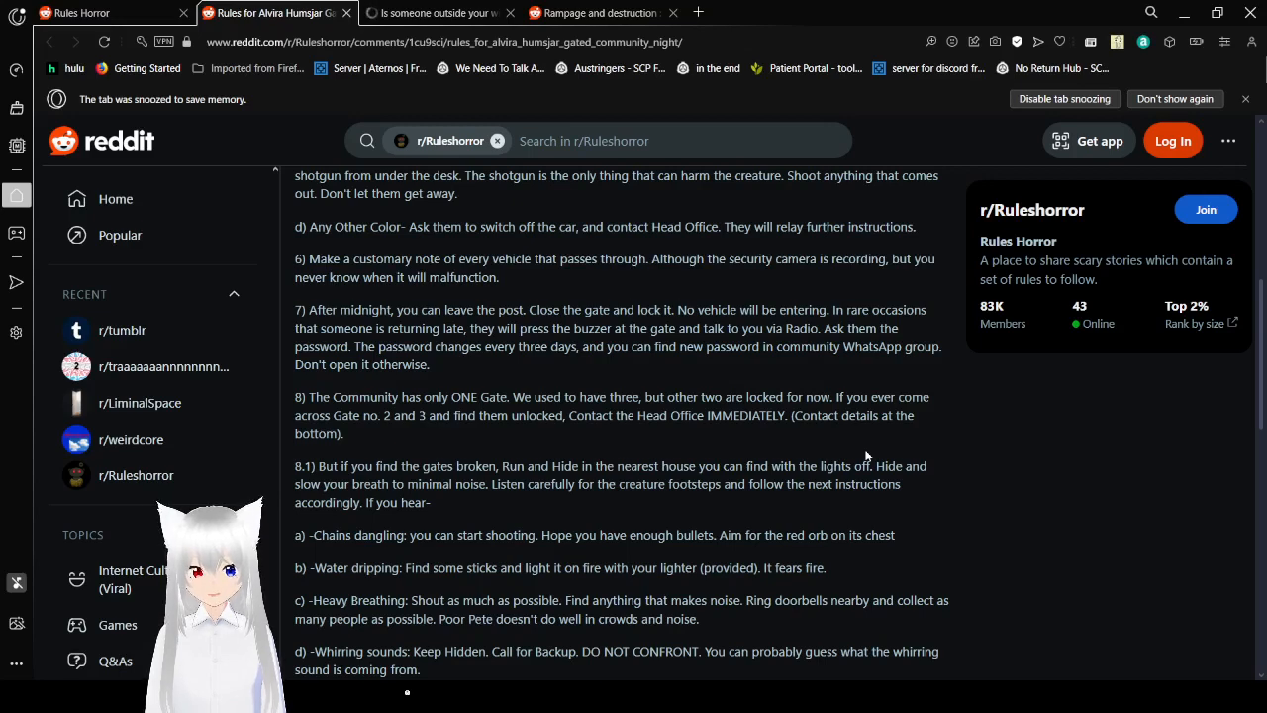
scroll("down", 3)
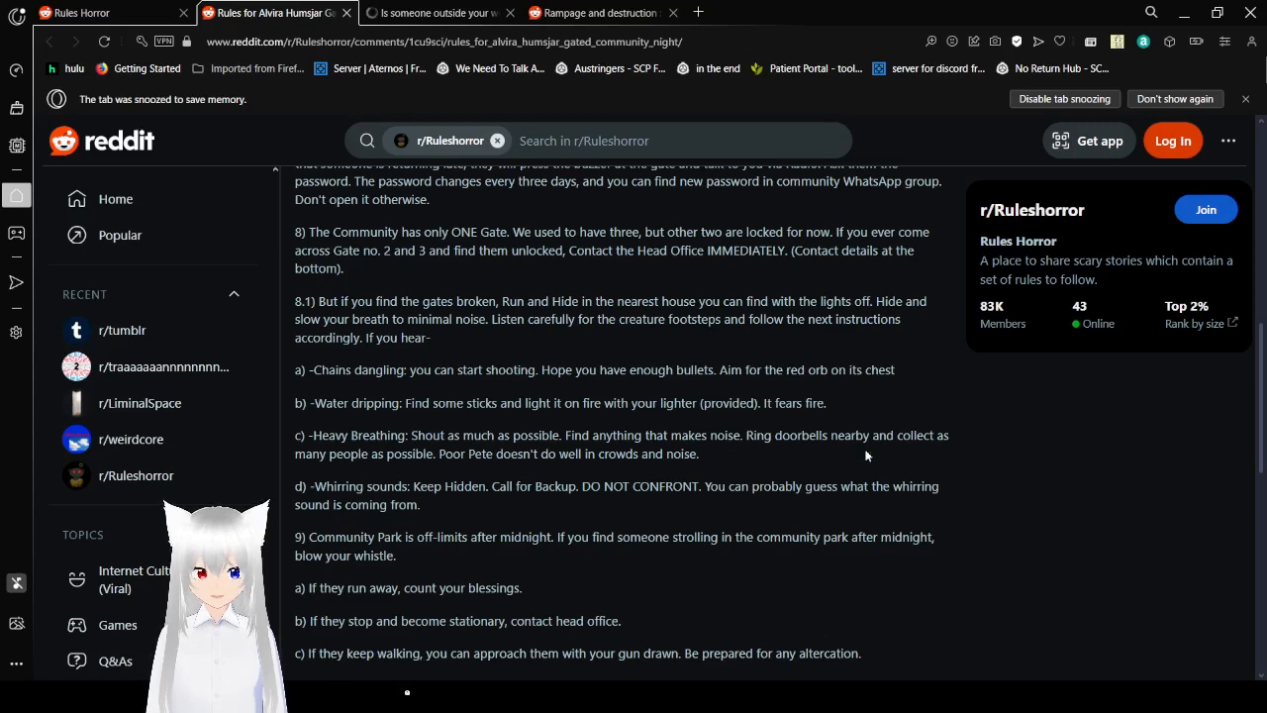
scroll("down", 3)
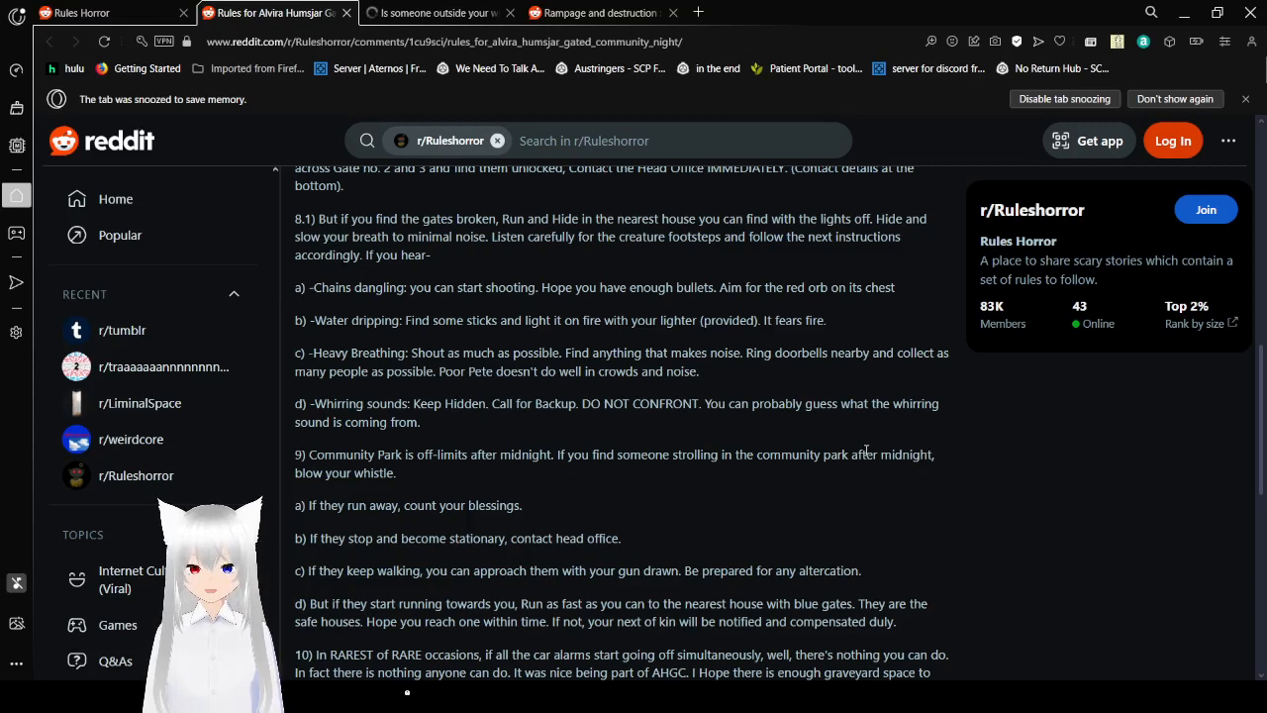
mouse_move(881, 505)
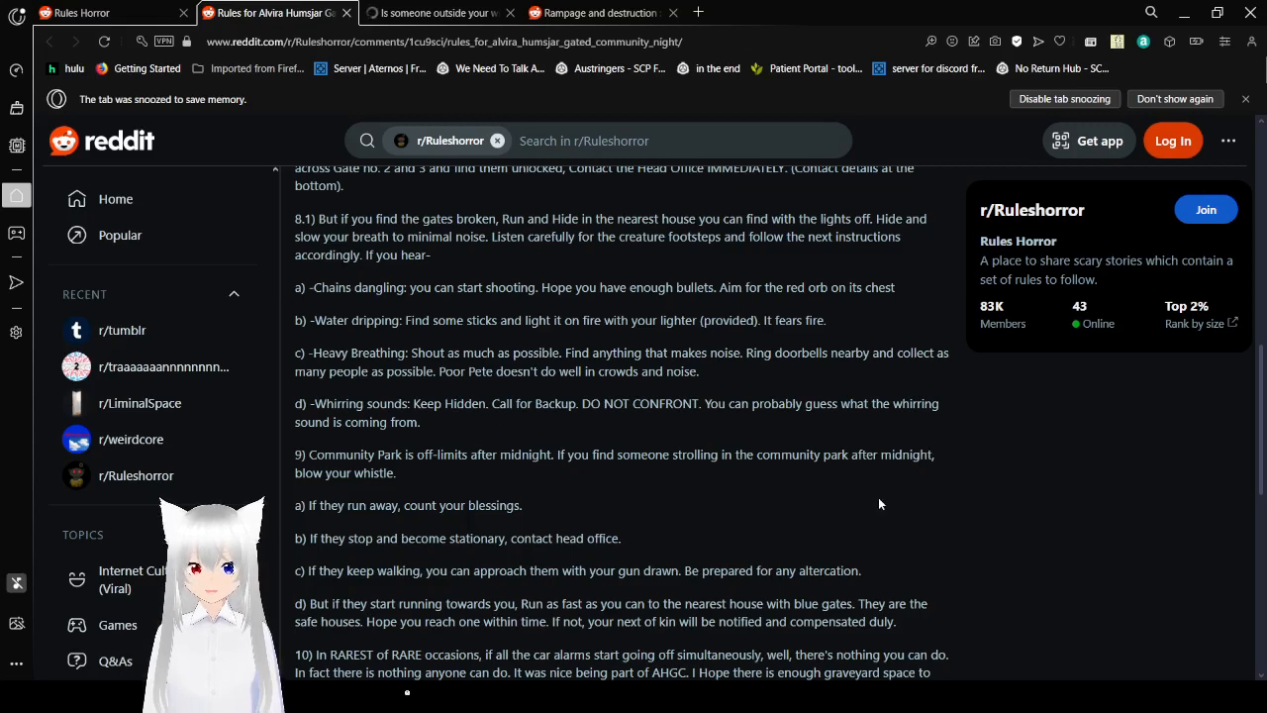
scroll("down", 3)
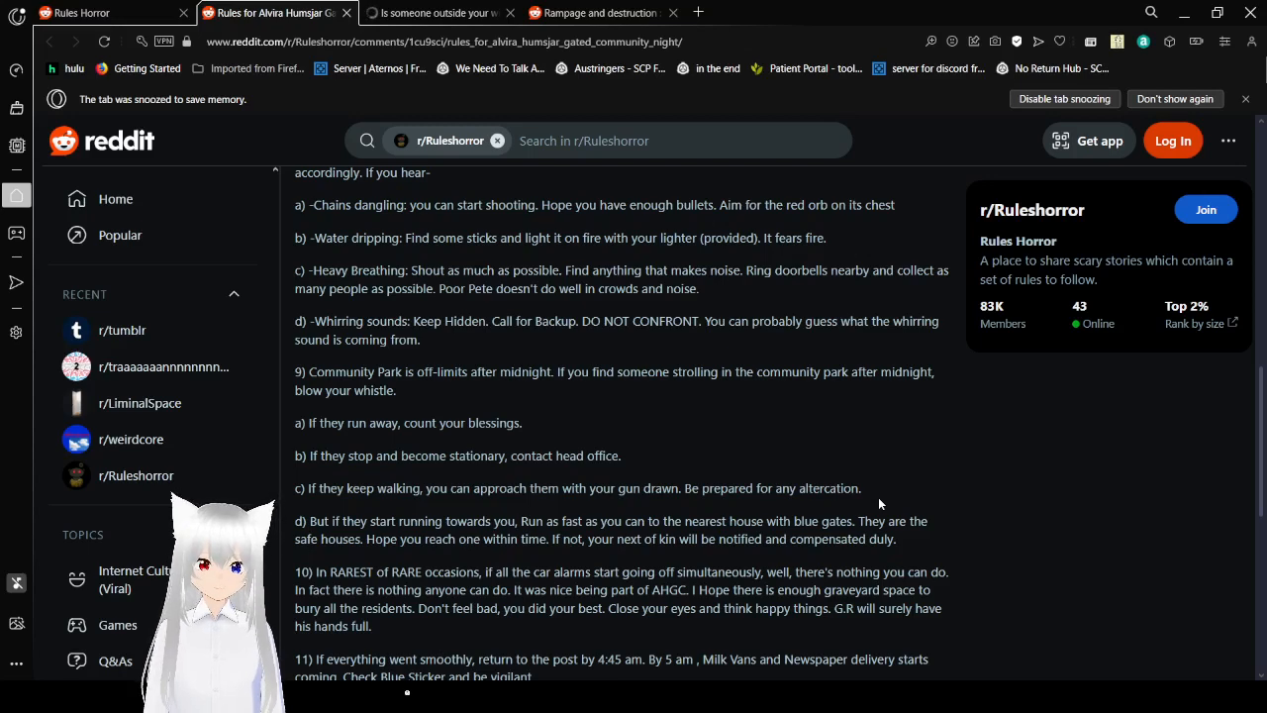
scroll("down", 3)
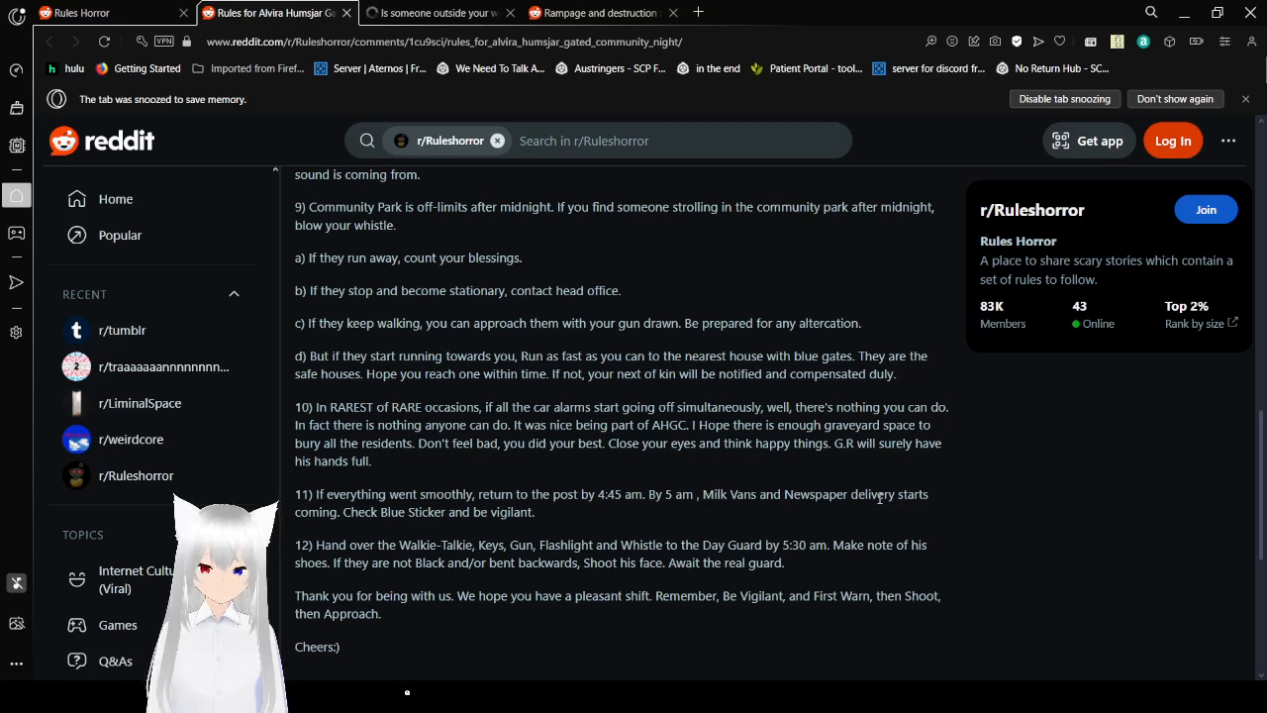
scroll("down", 3)
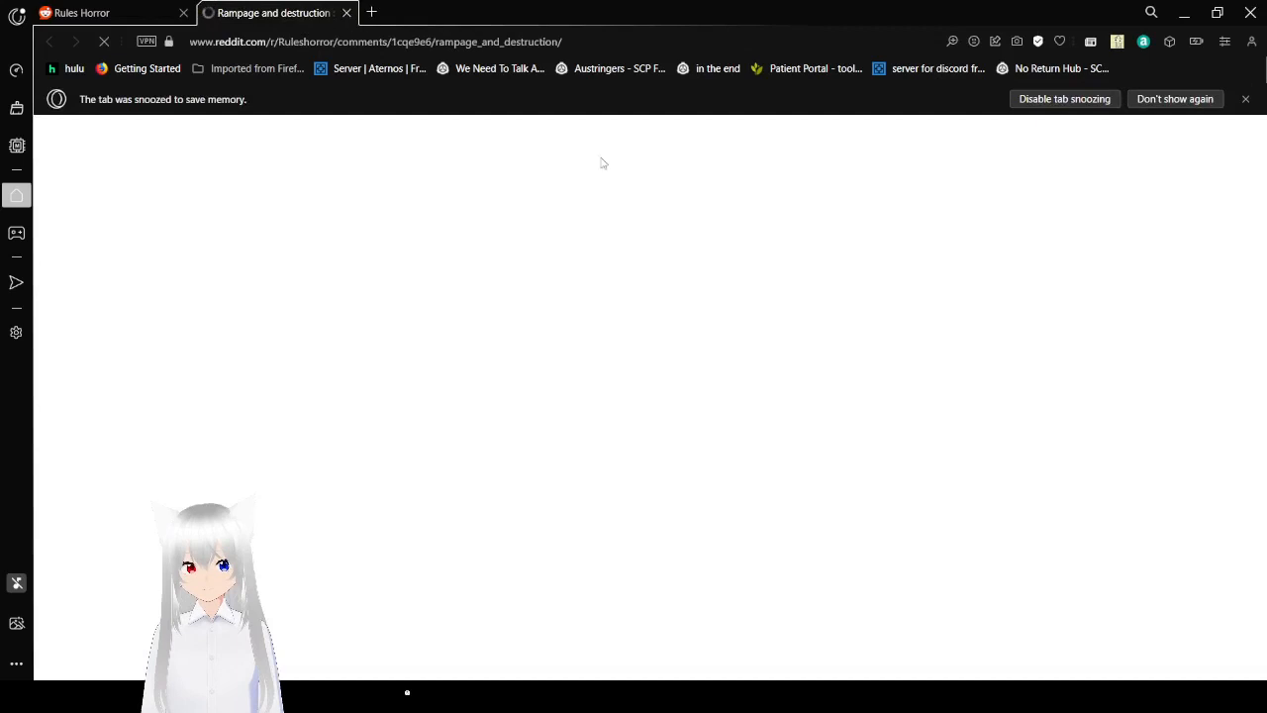
mouse_move(903, 292)
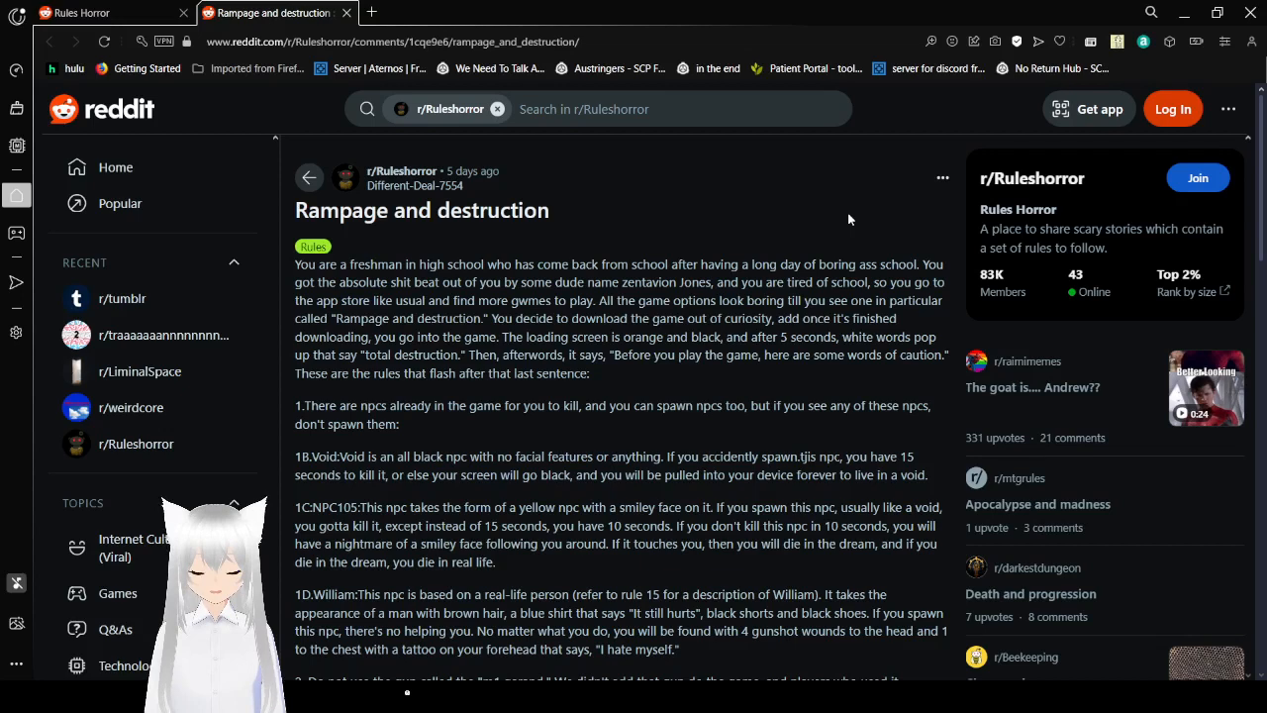
scroll("down", 3)
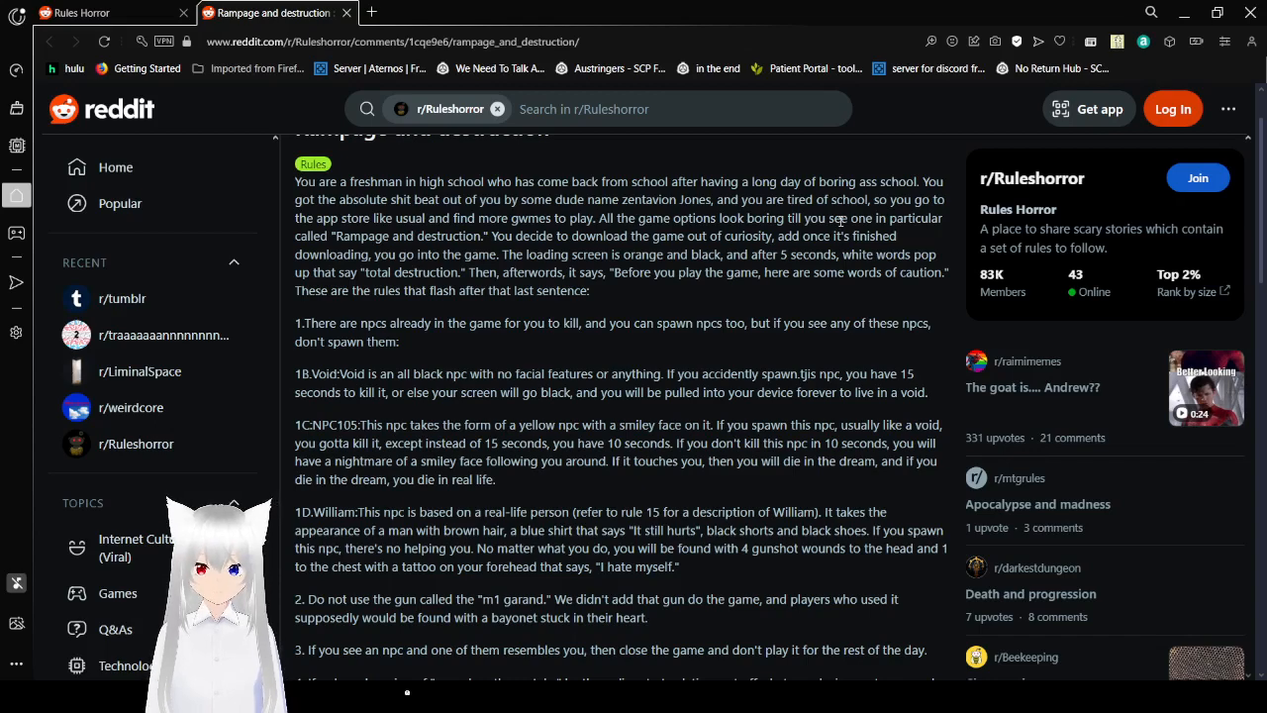
scroll("down", 3)
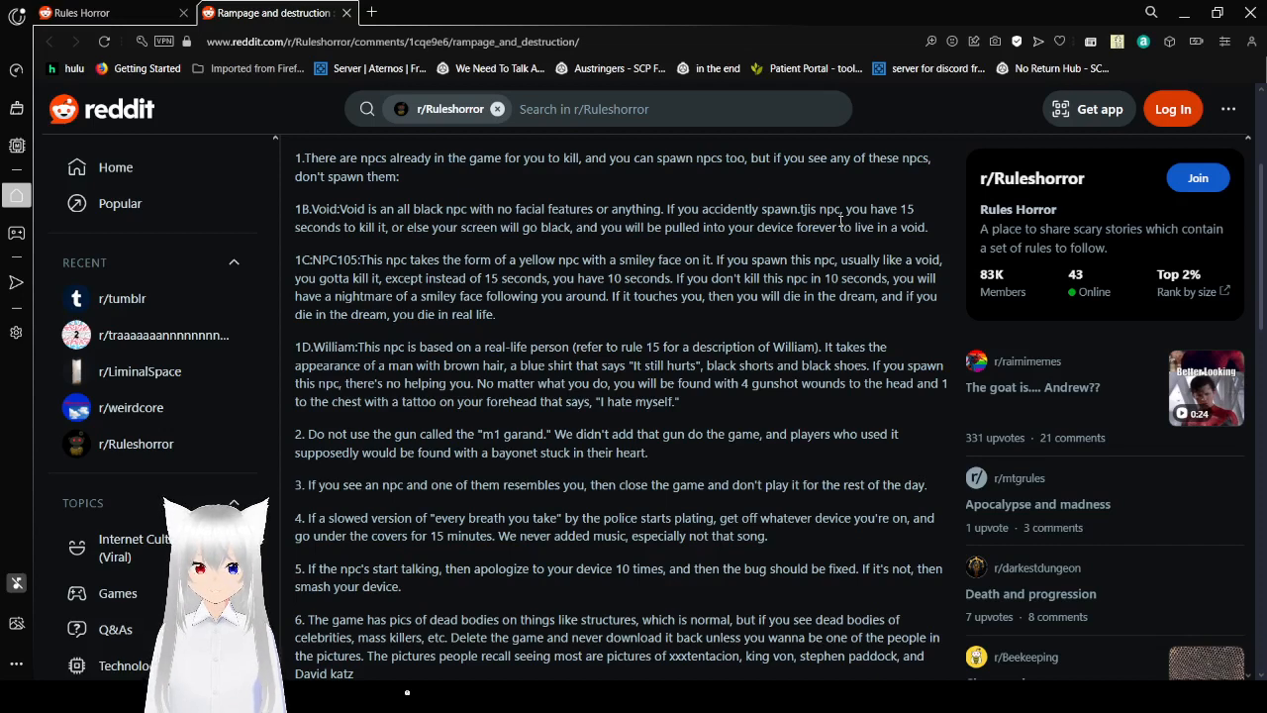
scroll("down", 3)
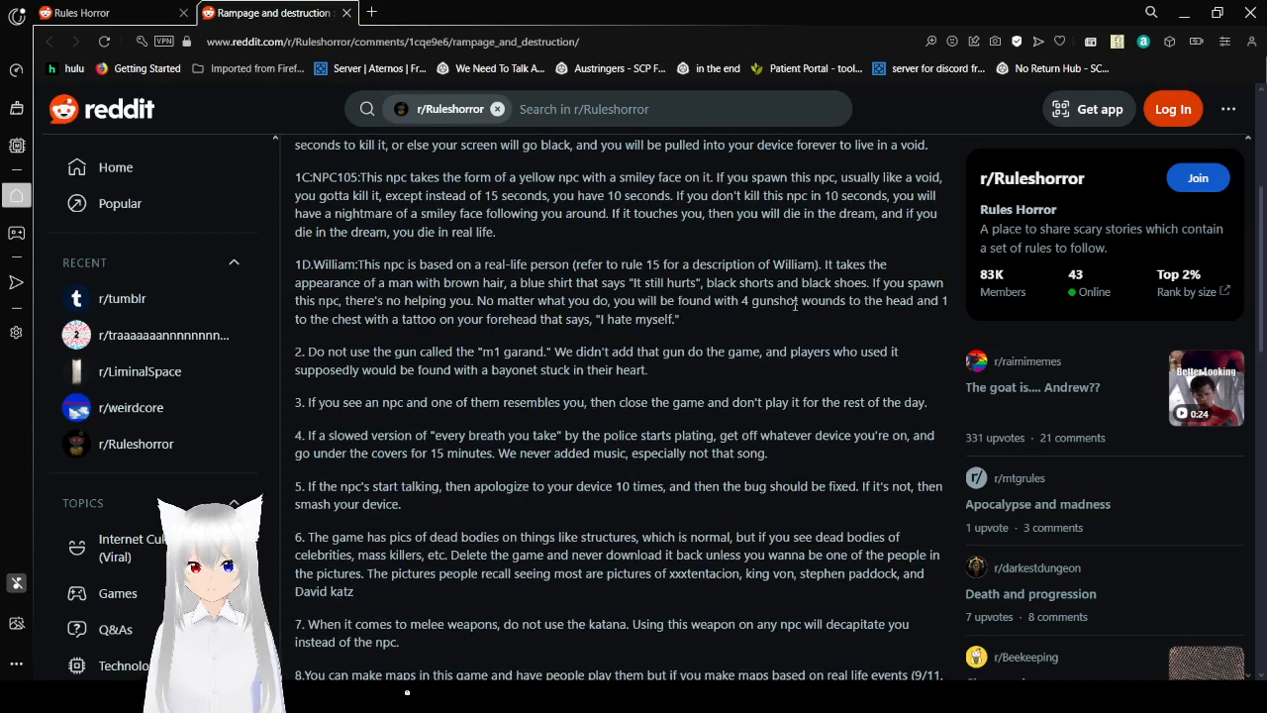
scroll("down", 3)
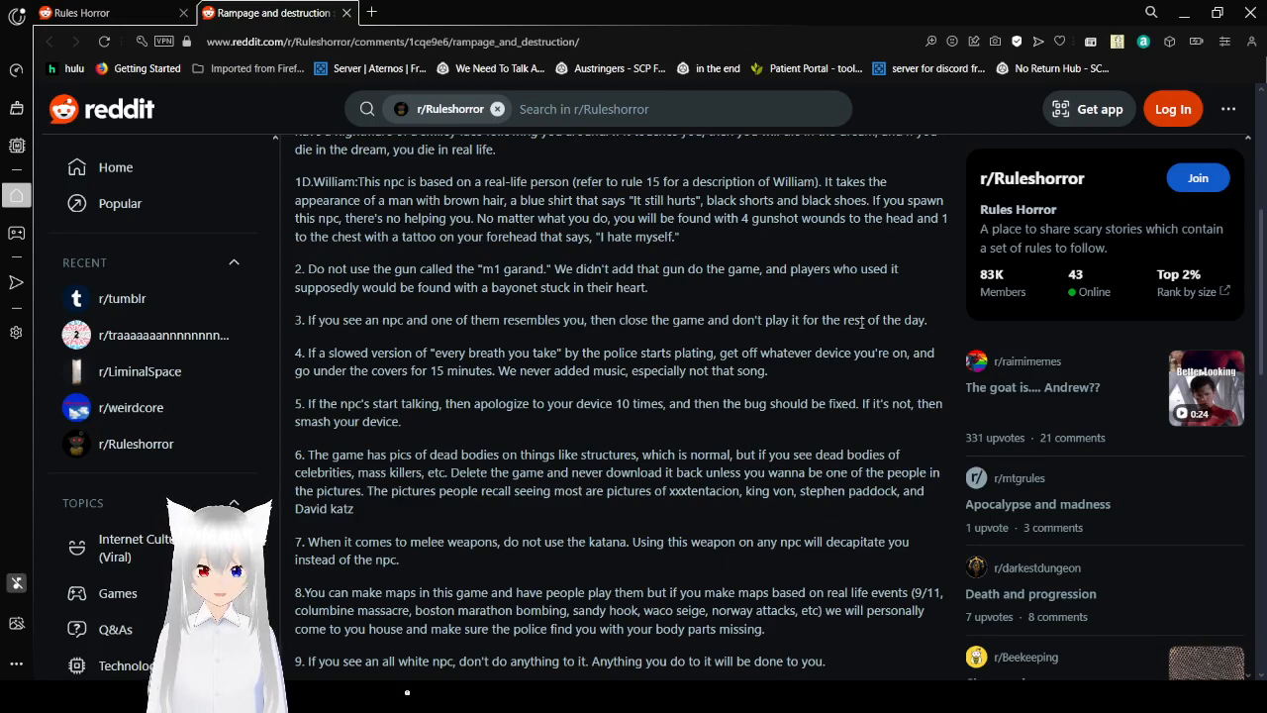
scroll("down", 3)
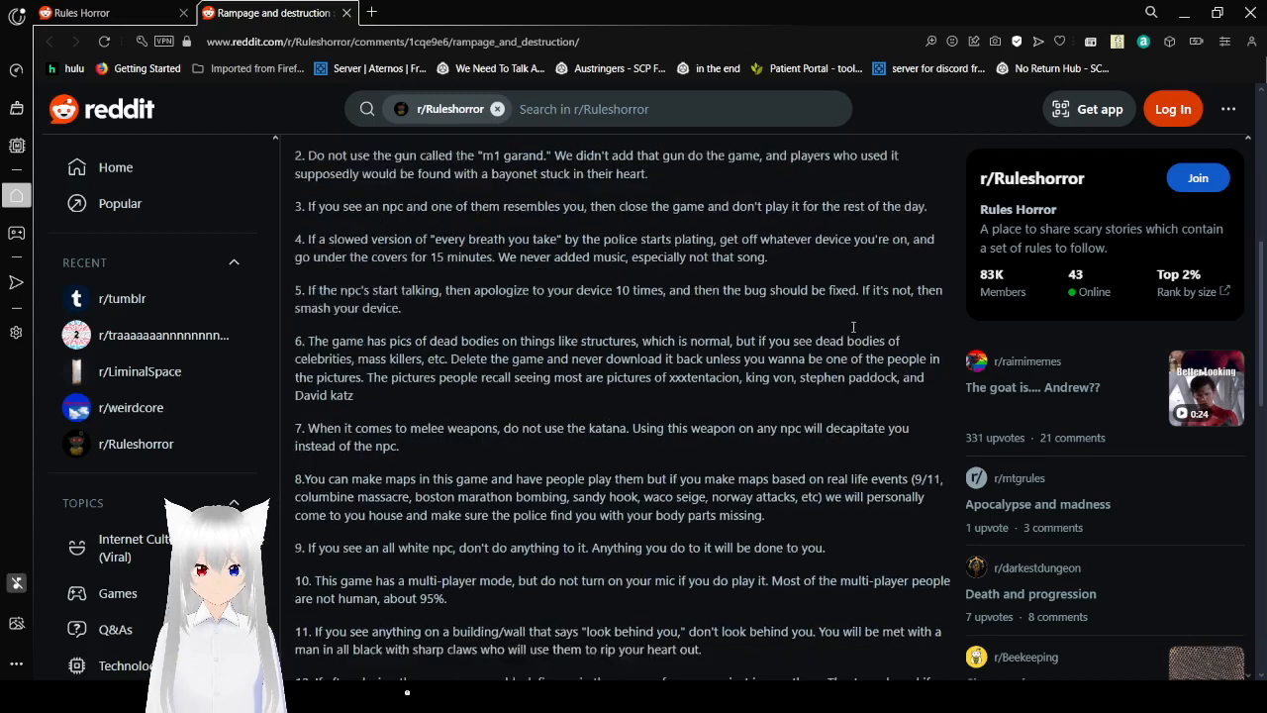
scroll("down", 3)
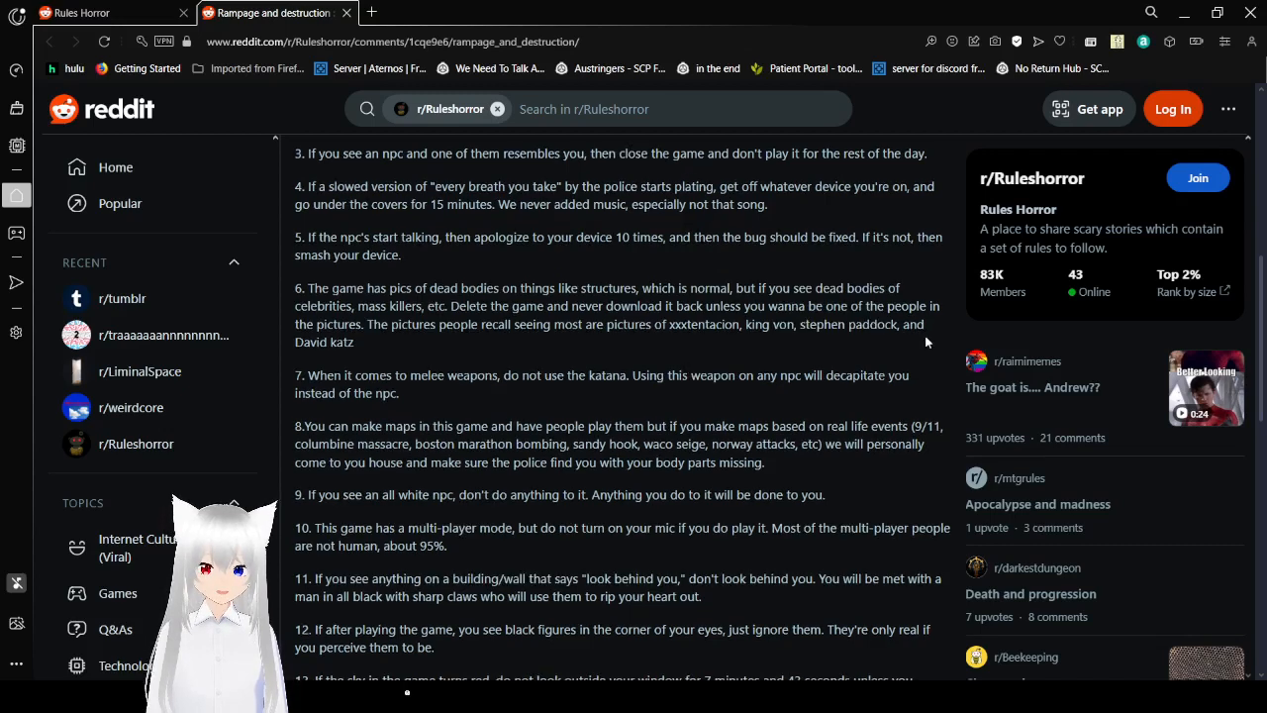
scroll("down", 3)
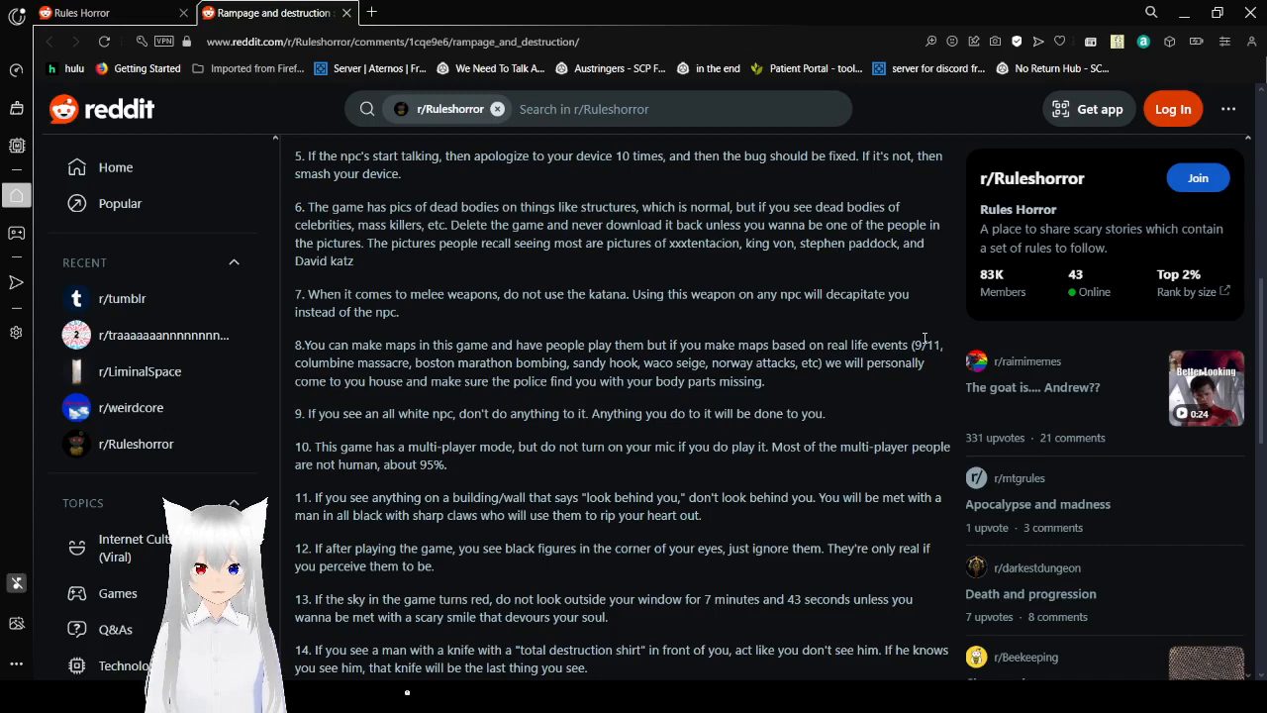
scroll("down", 3)
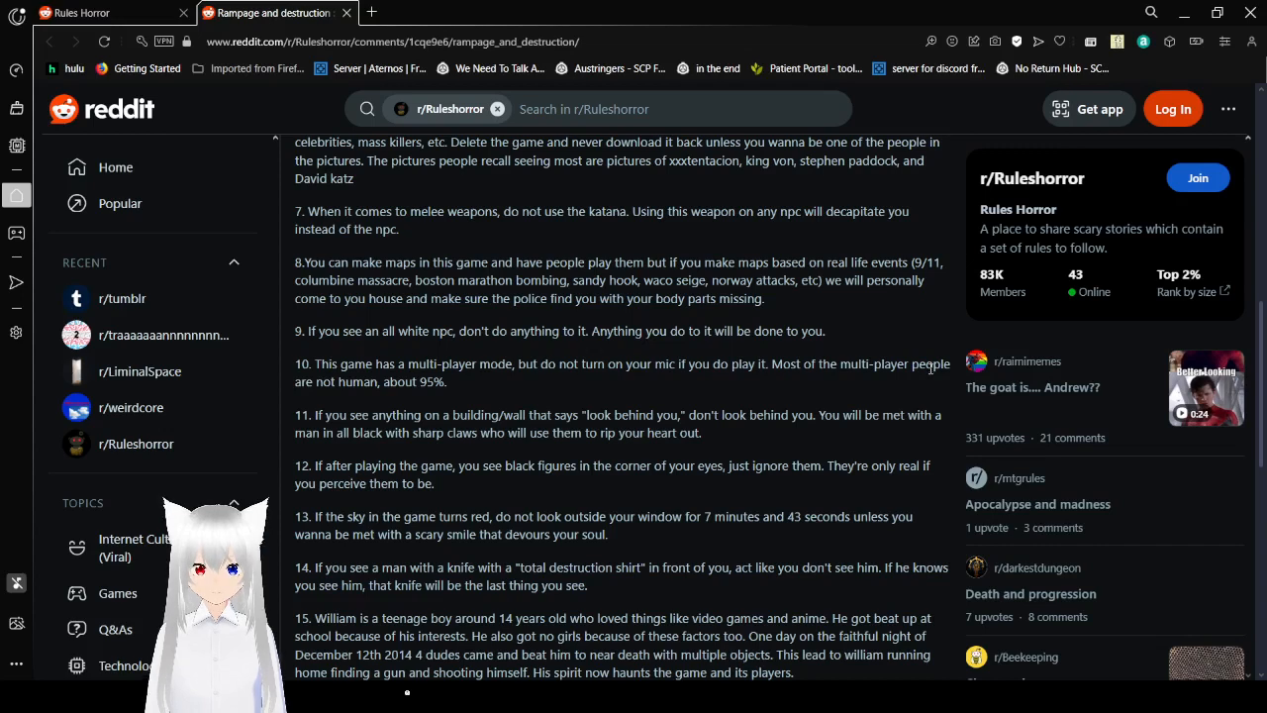
scroll("down", 3)
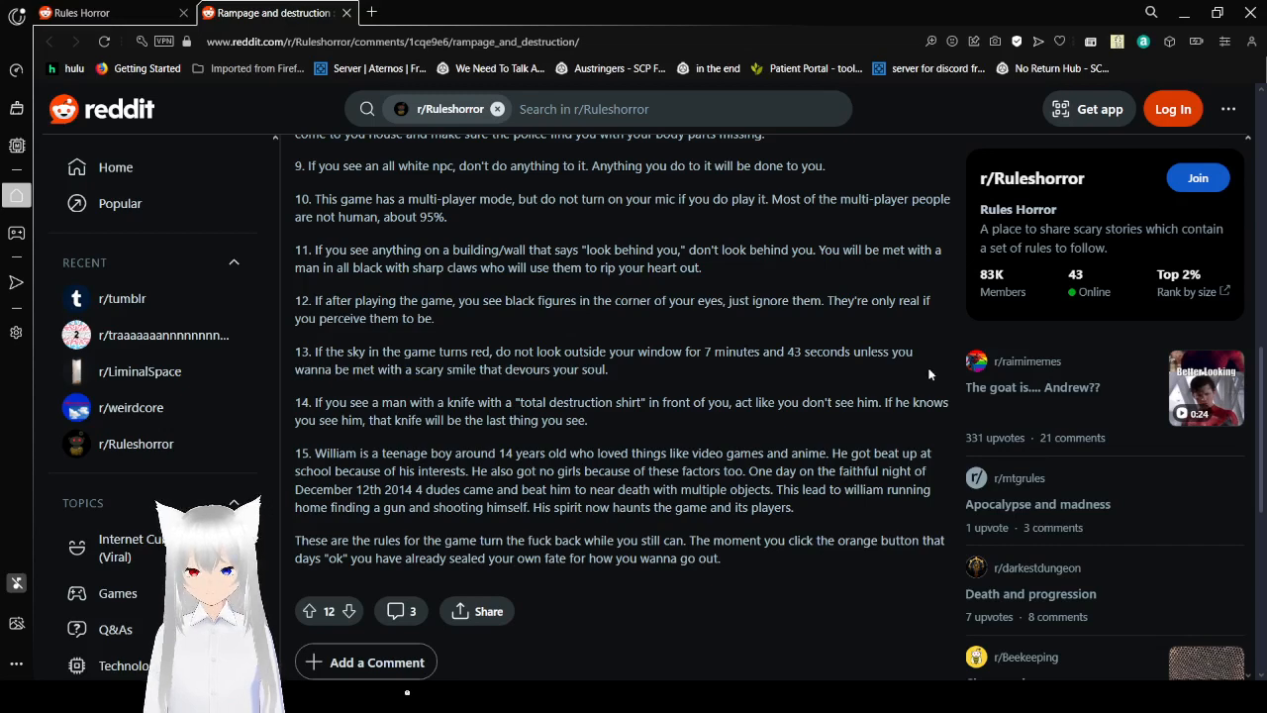
scroll("down", 3)
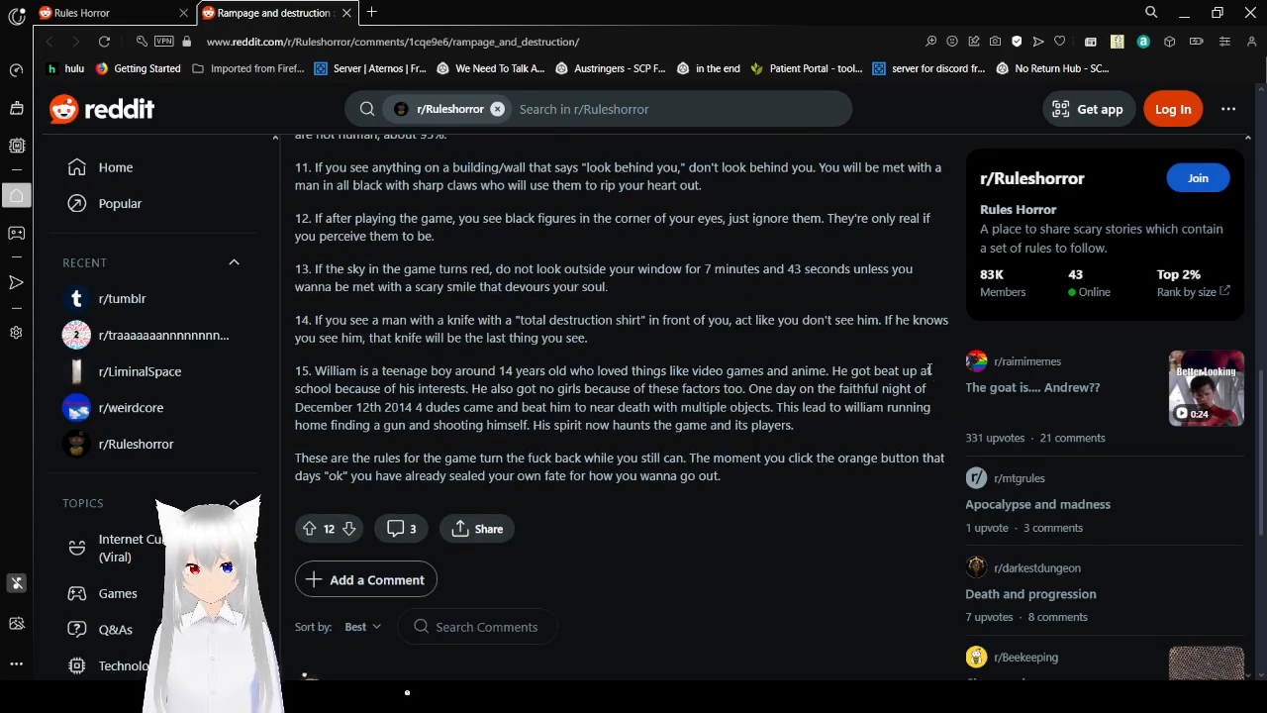